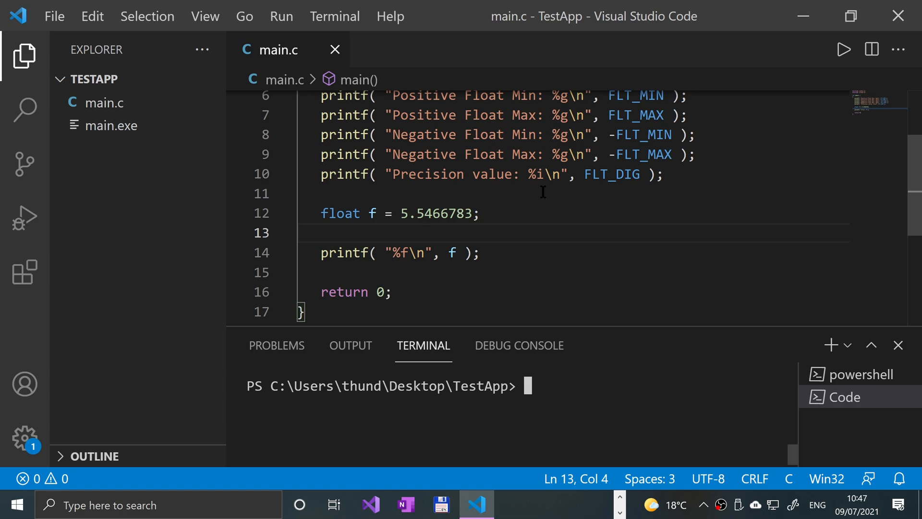
mouse_move(565, 167)
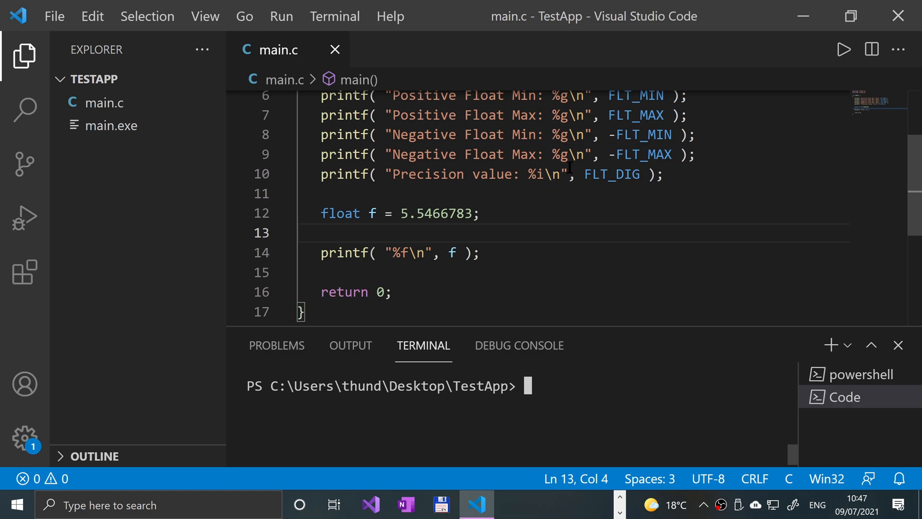
Duplicate the five float-limit printf lines as Double/DBL versions and save main.c.
scroll(up, 3)
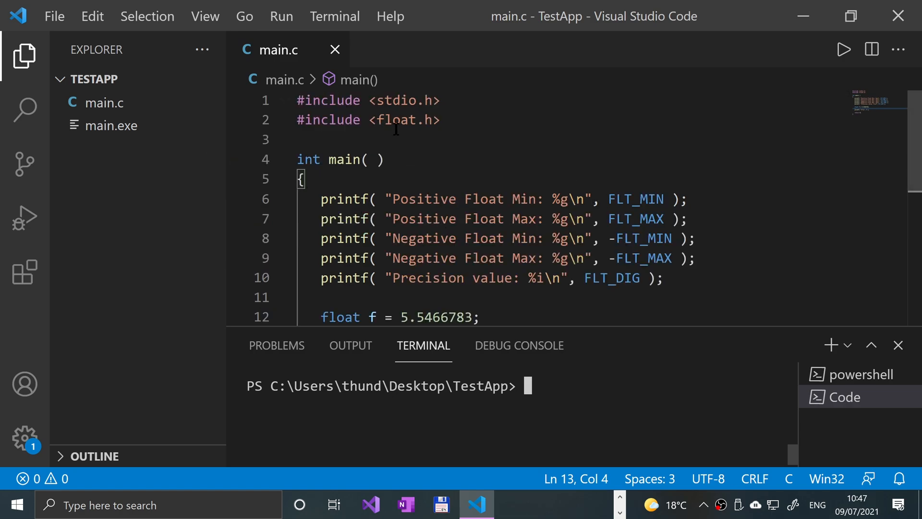
mouse_move(417, 160)
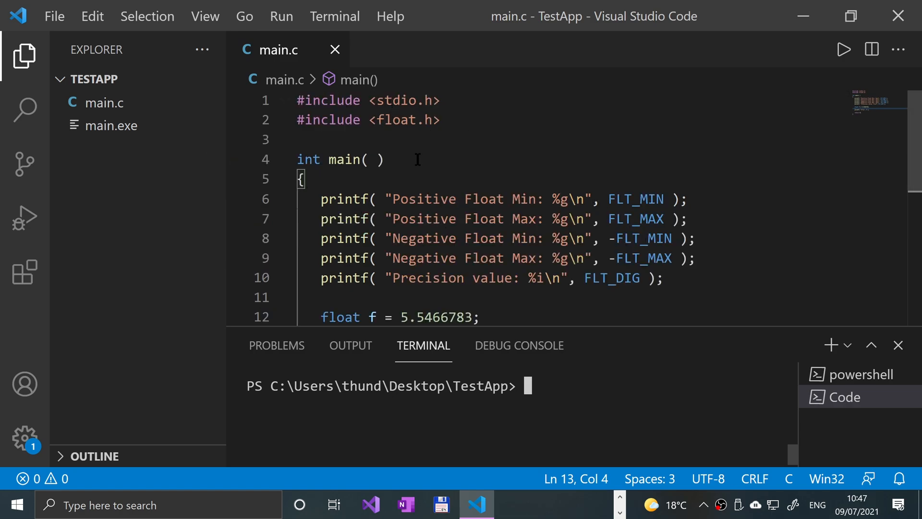
triple_click(368, 120)
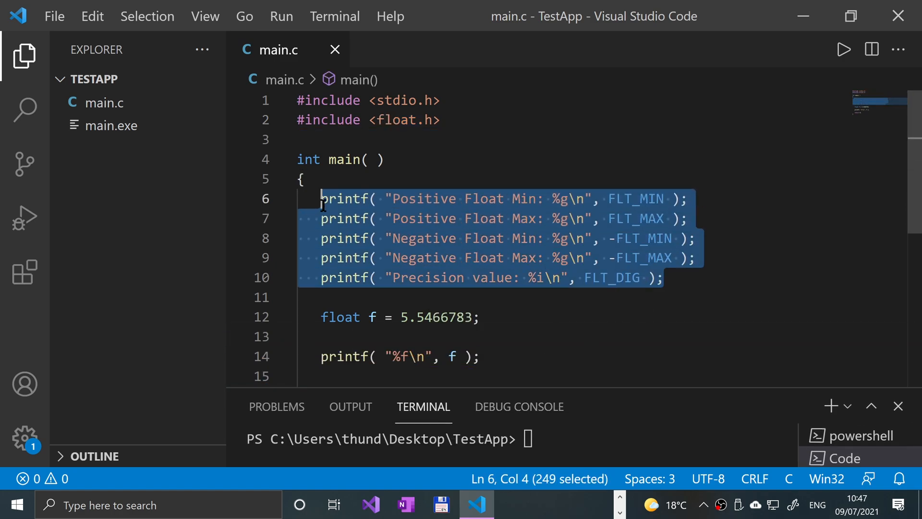
key(ctrl+v)
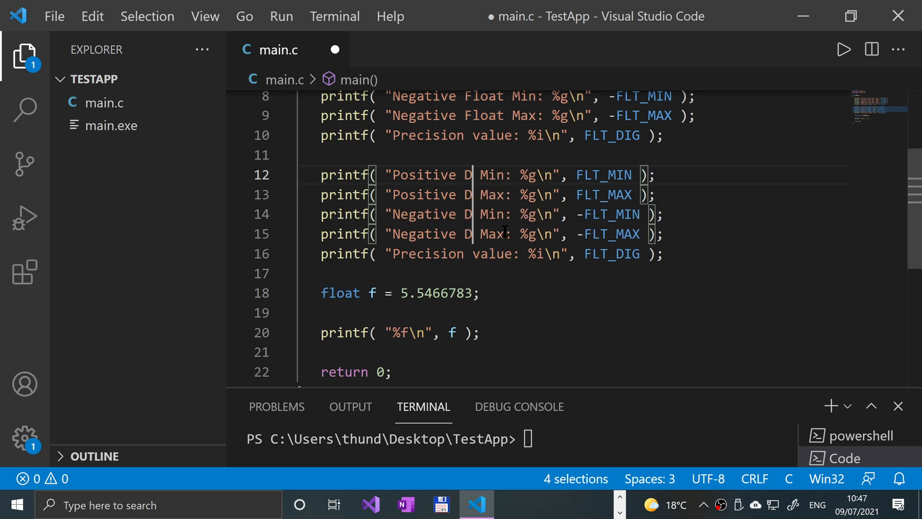
text(ouble)
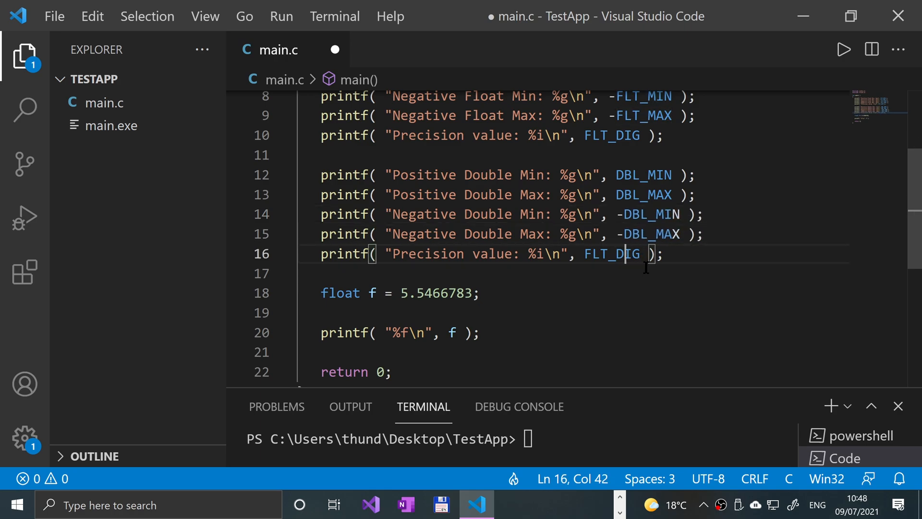
text(DBL)
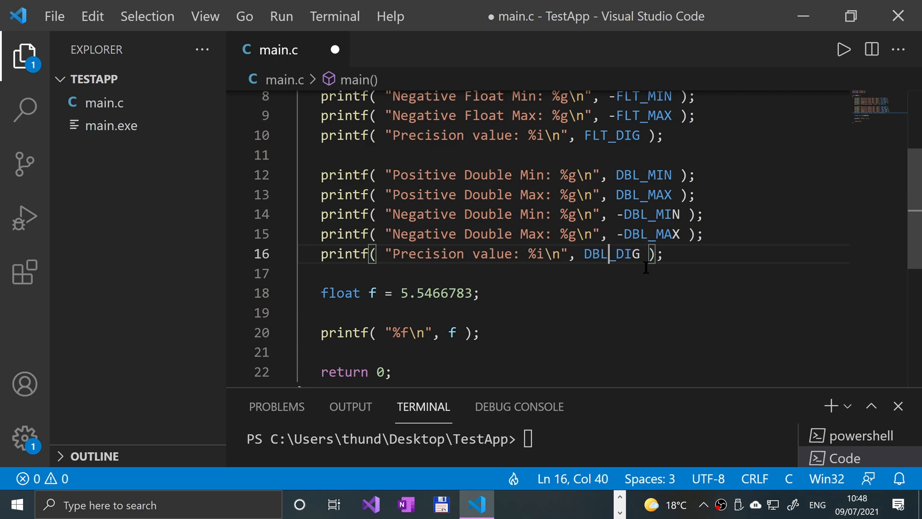
key(ctrl+s)
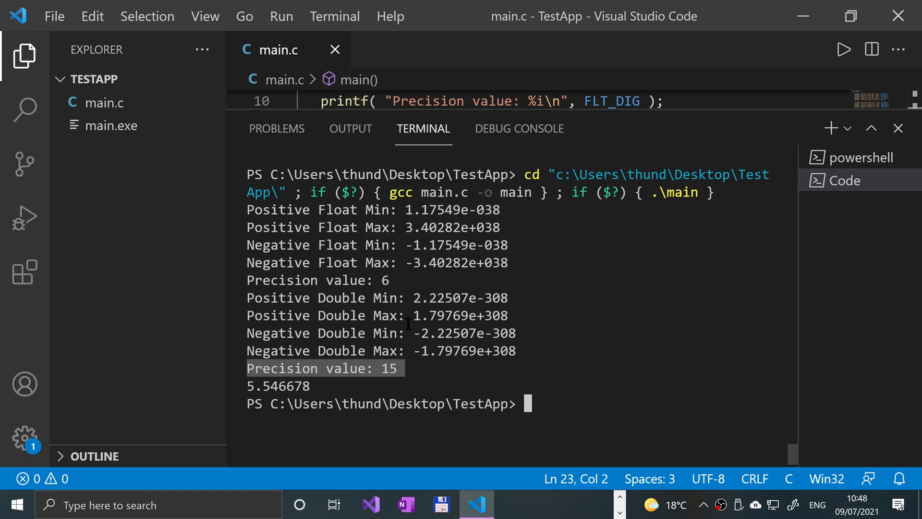
mouse_move(385, 289)
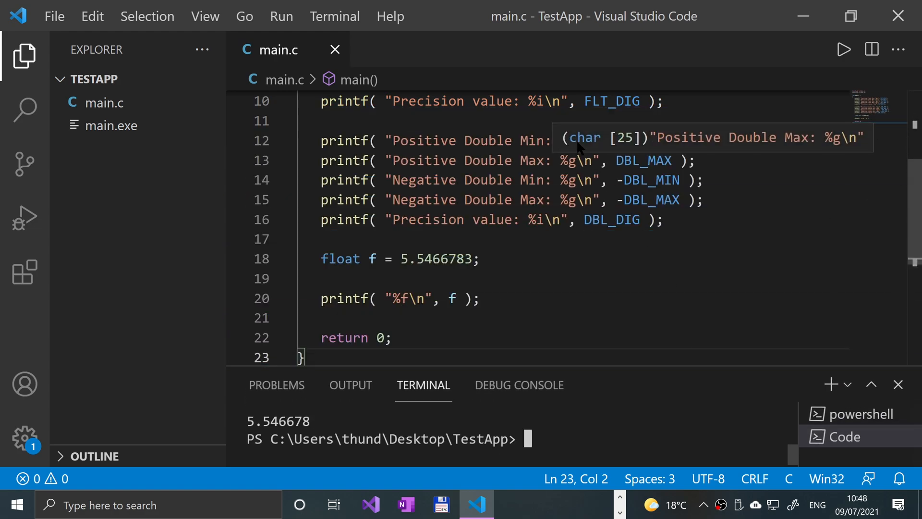
Scroll the editor to review the code after the double limits output.
scroll(up, 3)
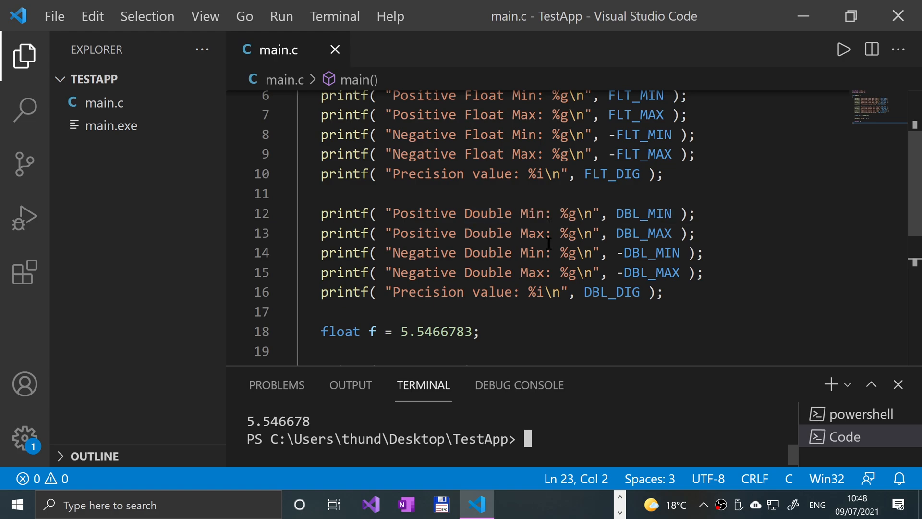
scroll(down, 3)
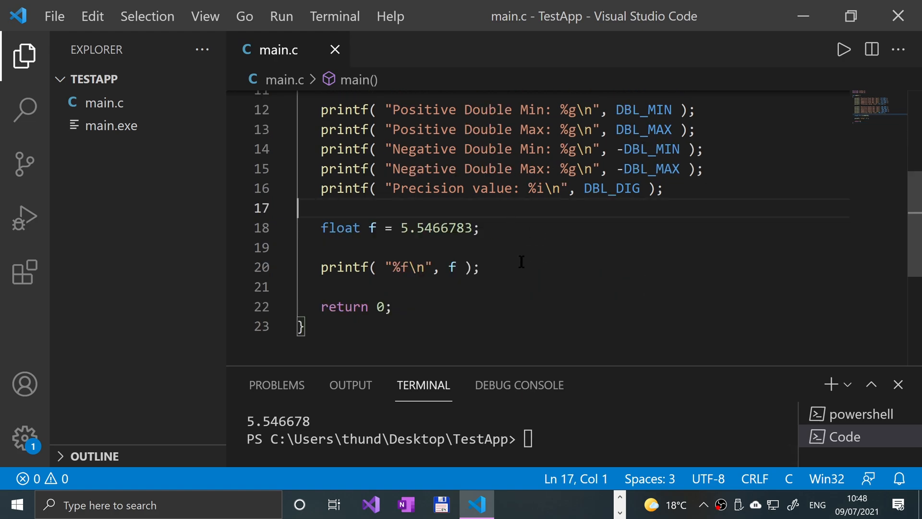
Declare double d = 5.5466783; below the float declaration.
click(306, 246)
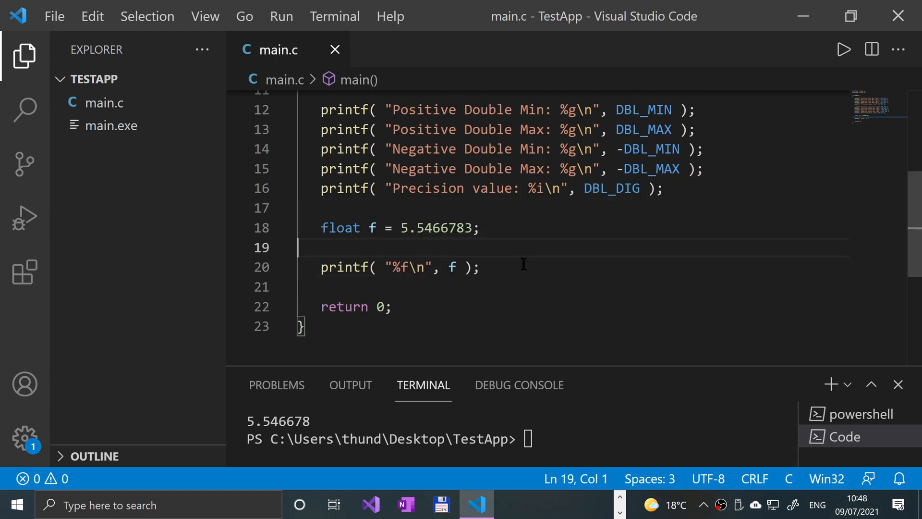
key(enter)
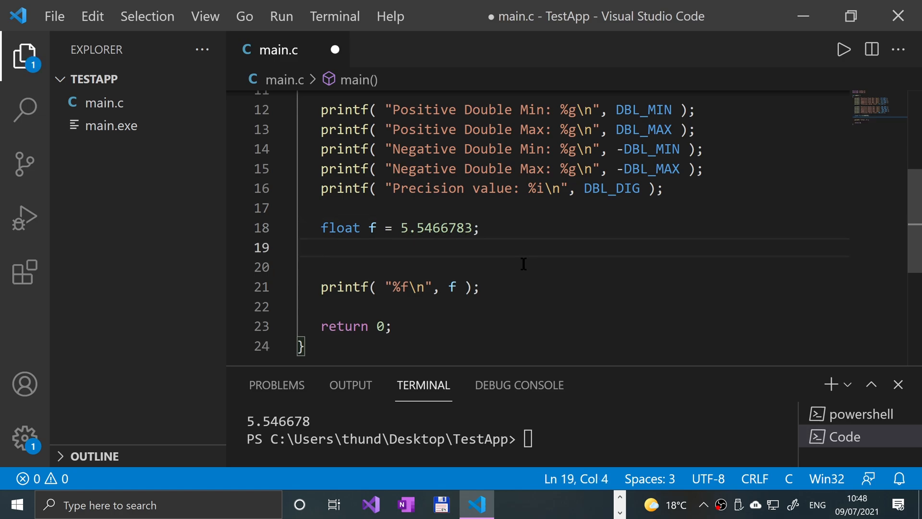
text(double)
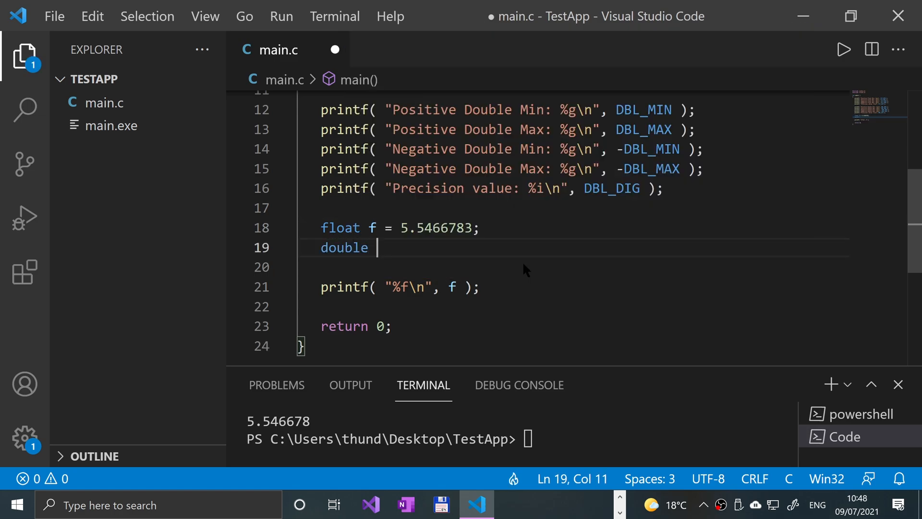
text(d =)
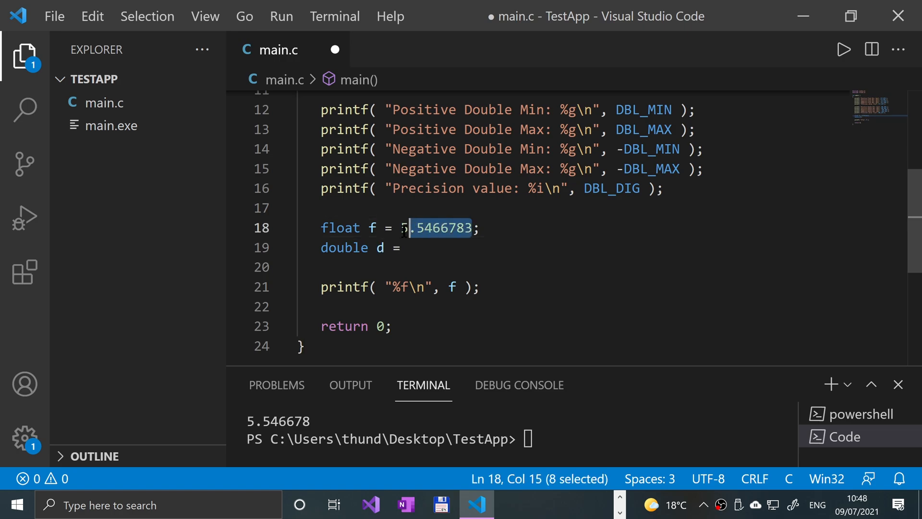
click(414, 247)
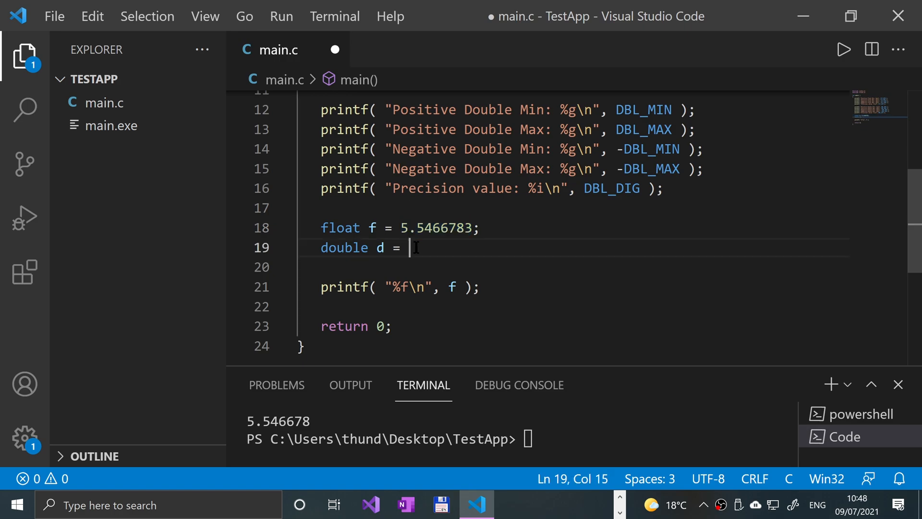
text(5.5466783;)
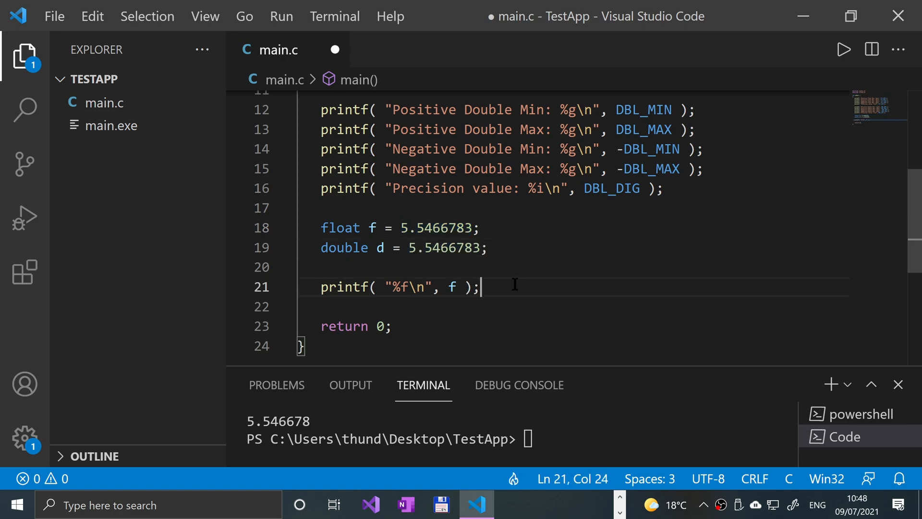
Add a printf("%lf\n", d) line to print the double.
text(printf()
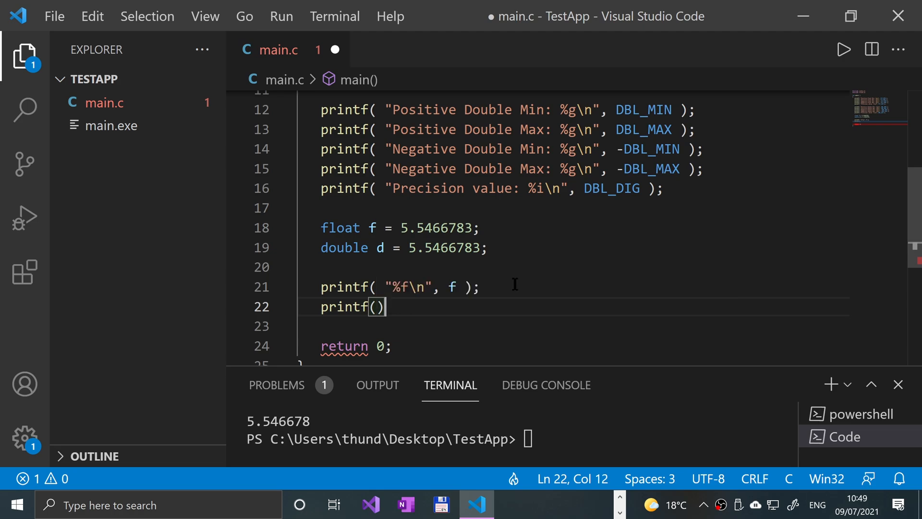
text(")
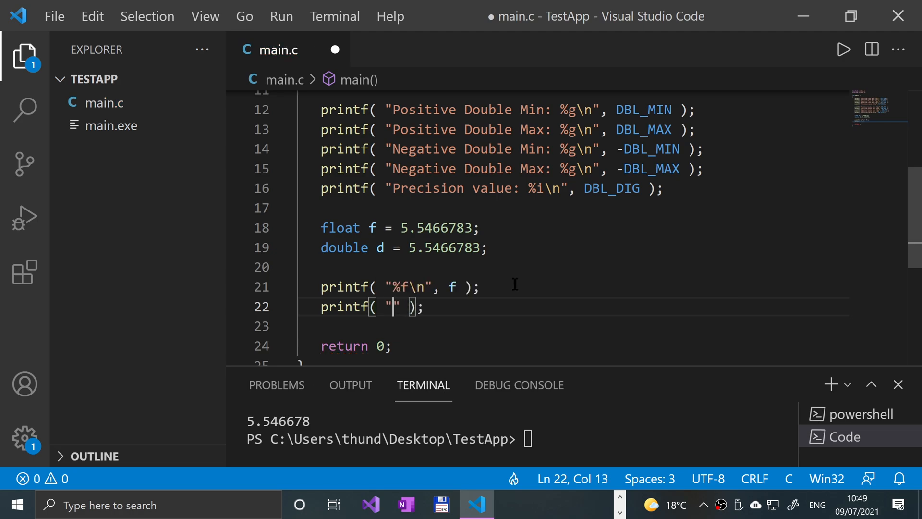
text(%)
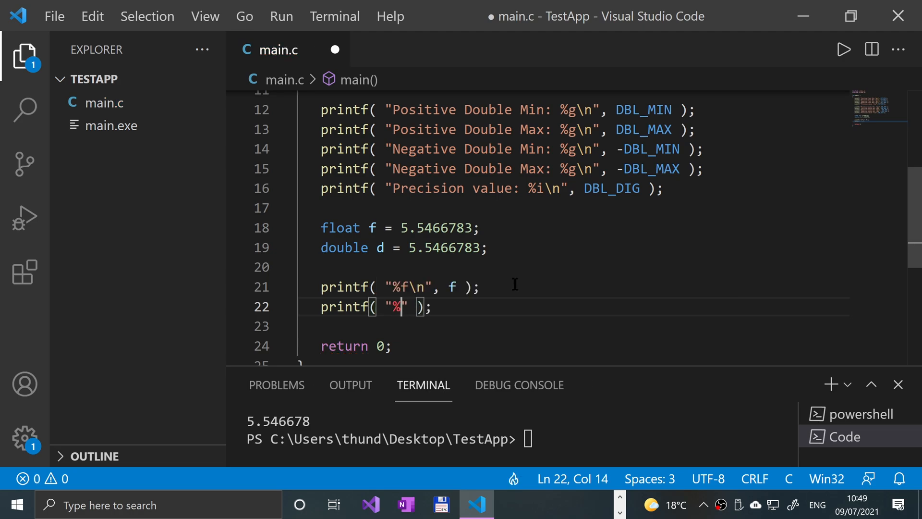
text(lf)
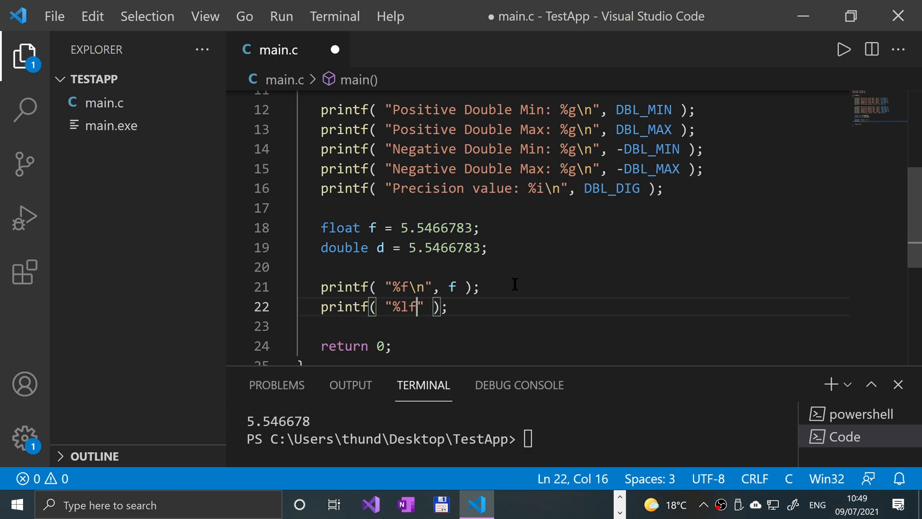
text(\n)
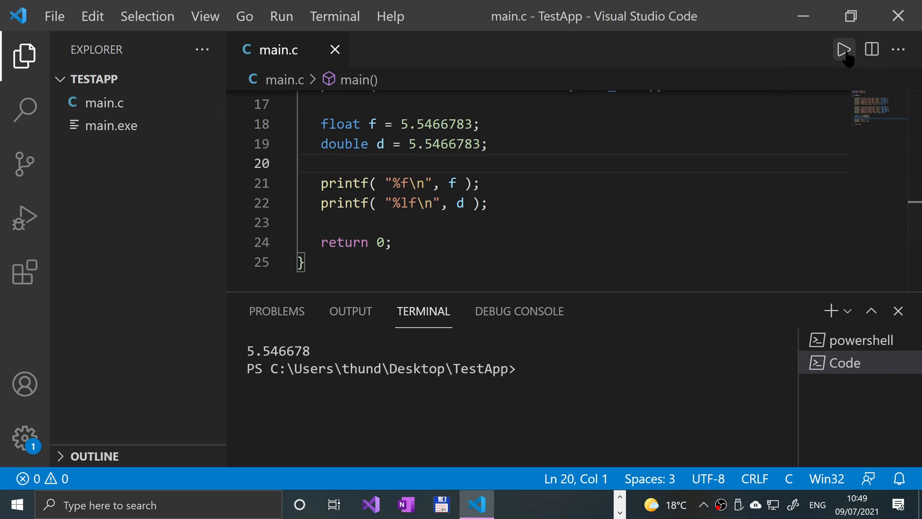
Rerun the program showing 5.546678 twice, then select %l in the second printf.
click(842, 50)
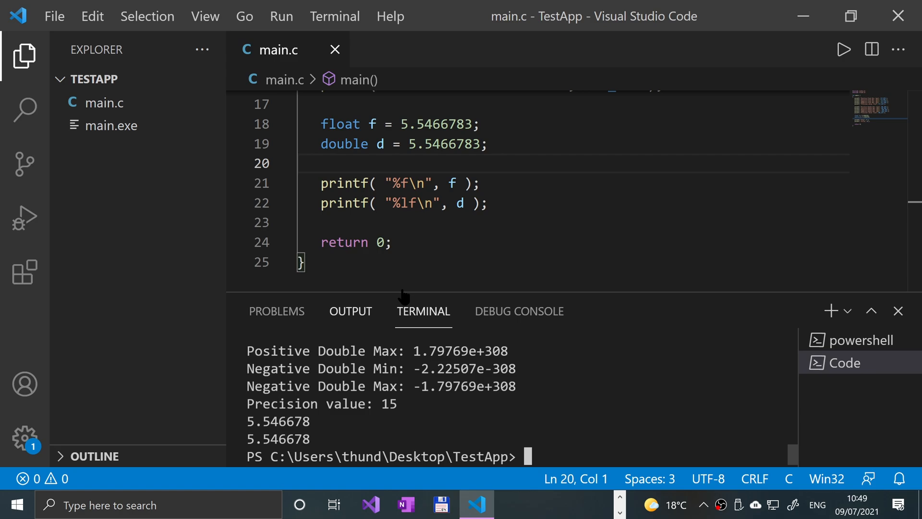
mouse_move(468, 233)
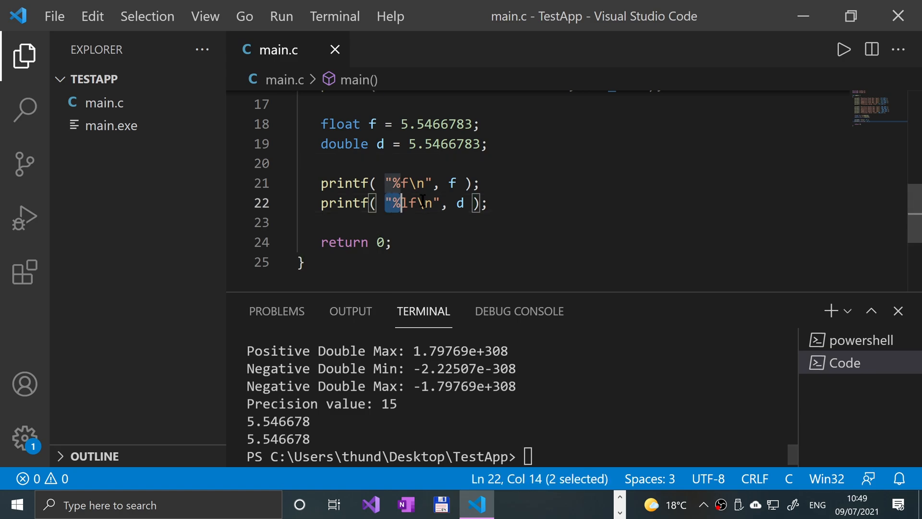
click(448, 203)
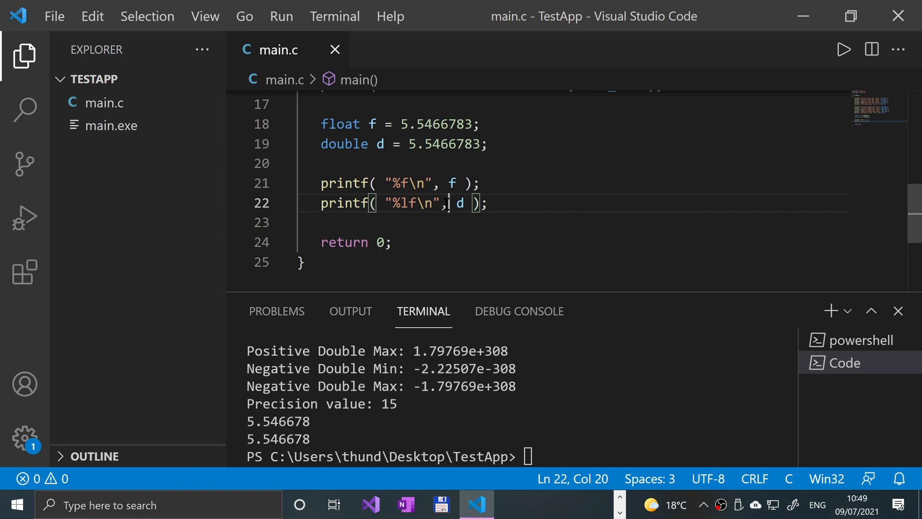
click(404, 203)
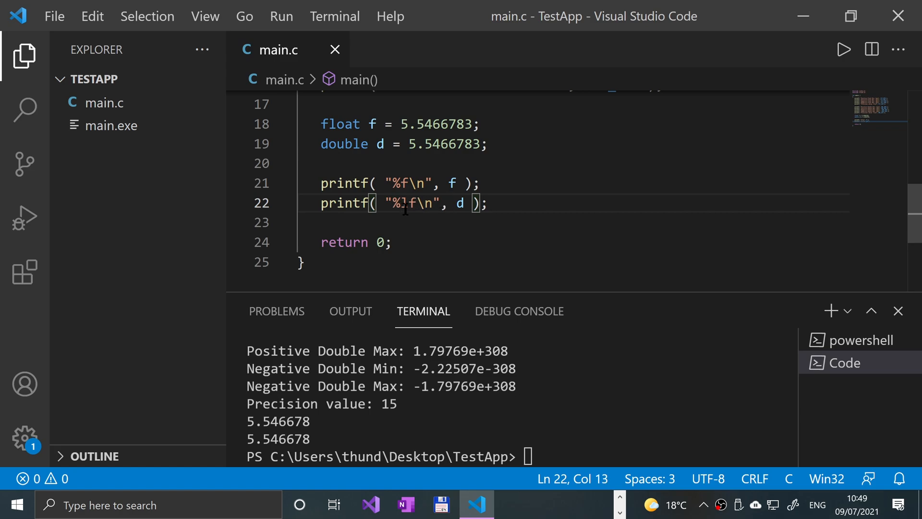
click(363, 145)
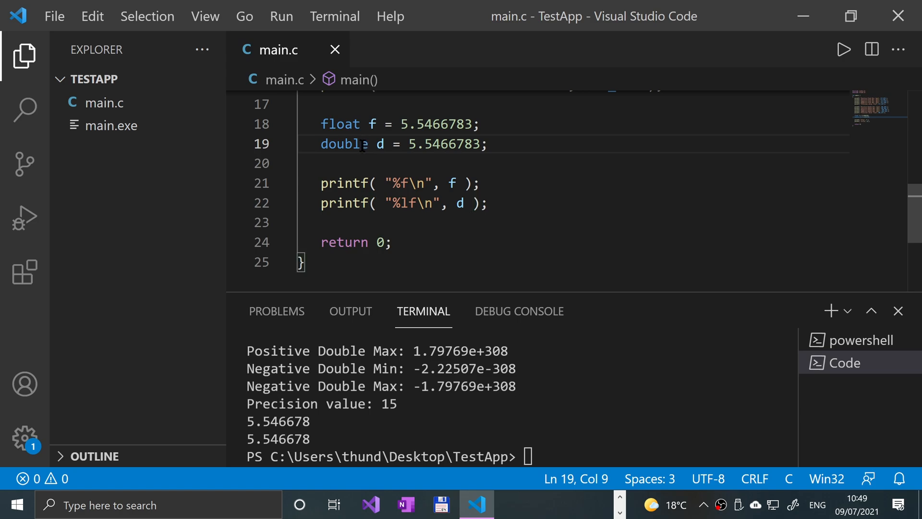
double_click(450, 143)
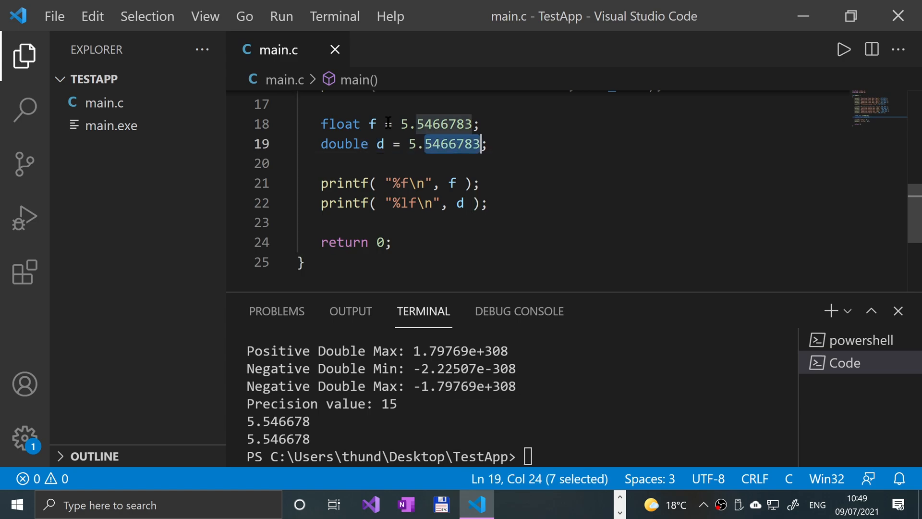
click(437, 124)
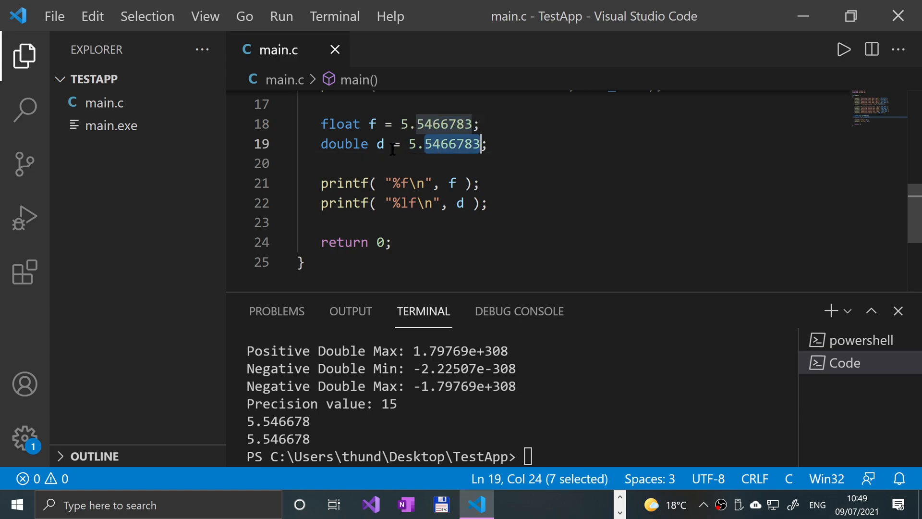
mouse_move(276, 142)
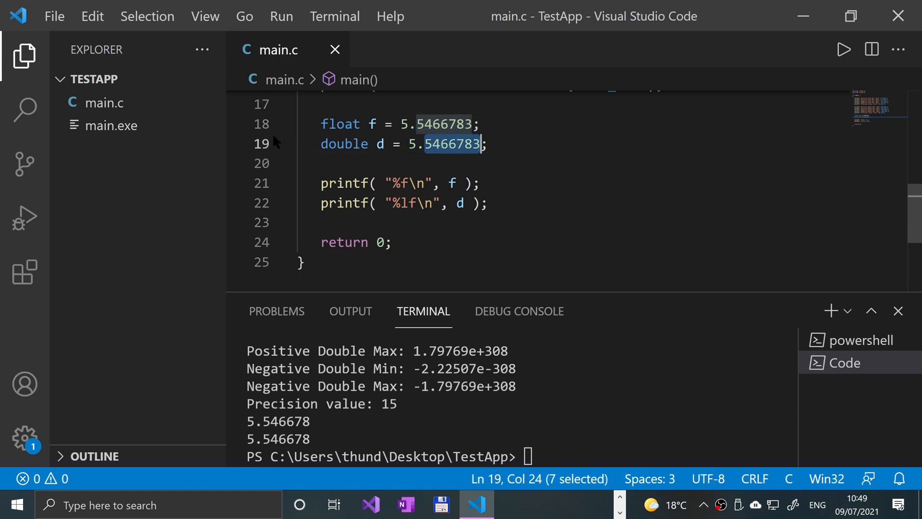
click(236, 143)
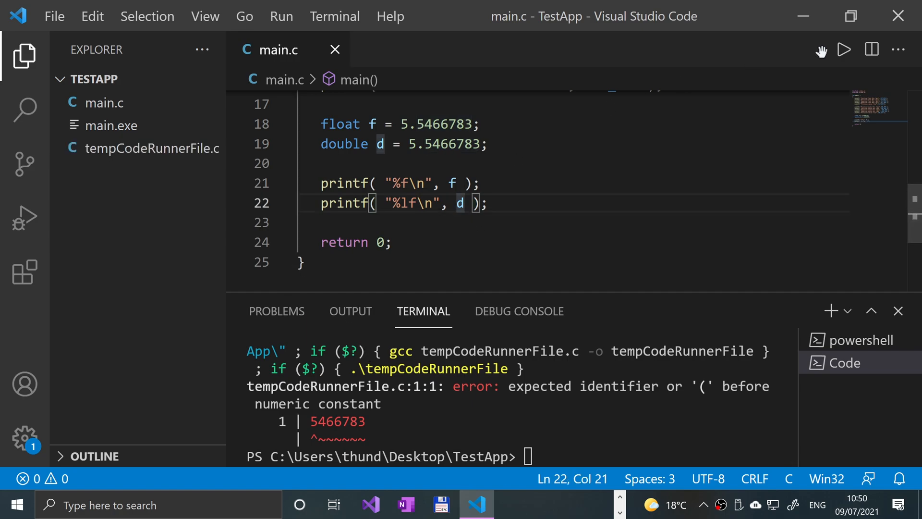
click(843, 50)
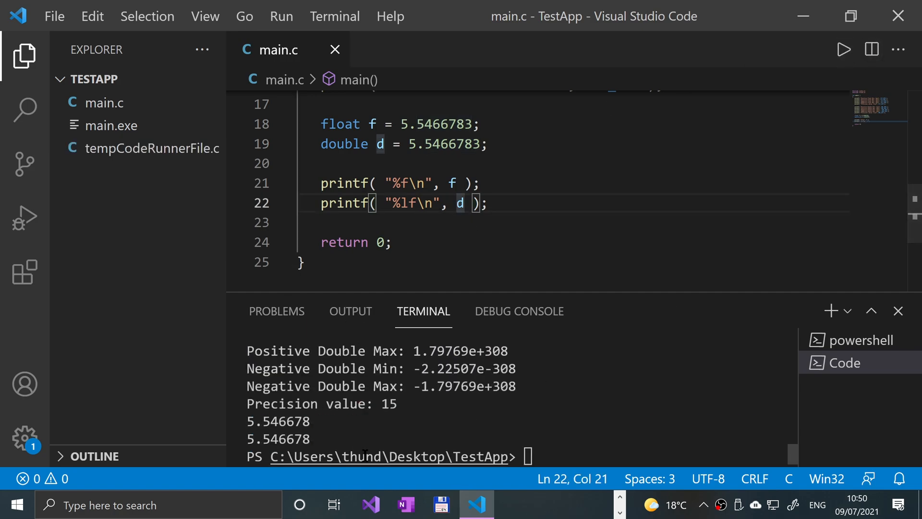
mouse_move(423, 311)
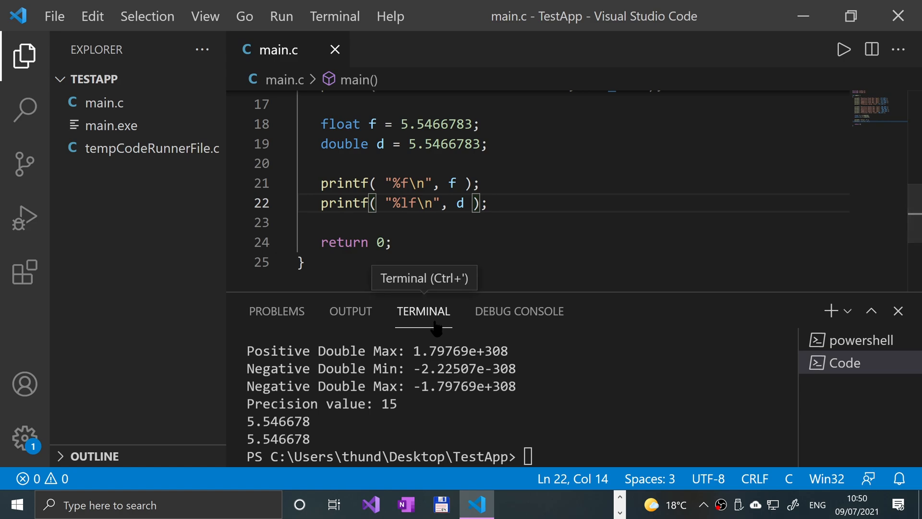
Change the double's format to %.15lf and its value to 5.546678378876.
text(.)
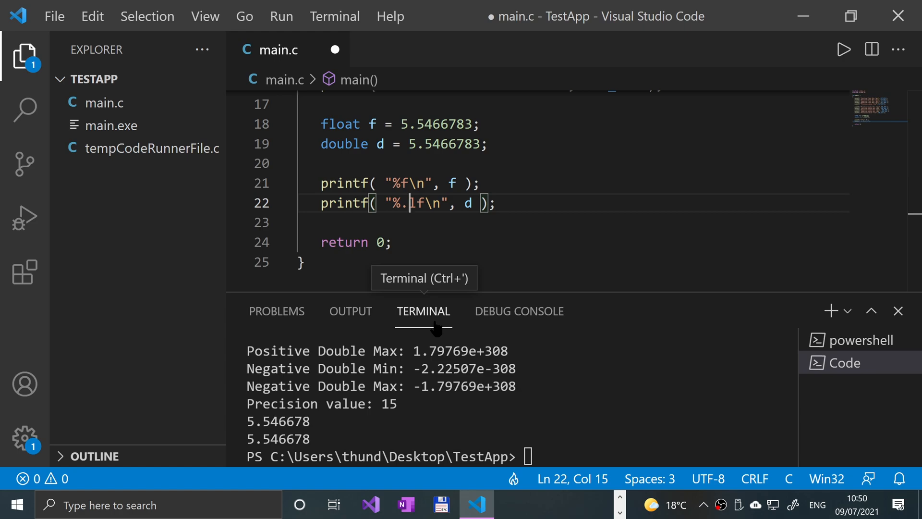
mouse_move(413, 403)
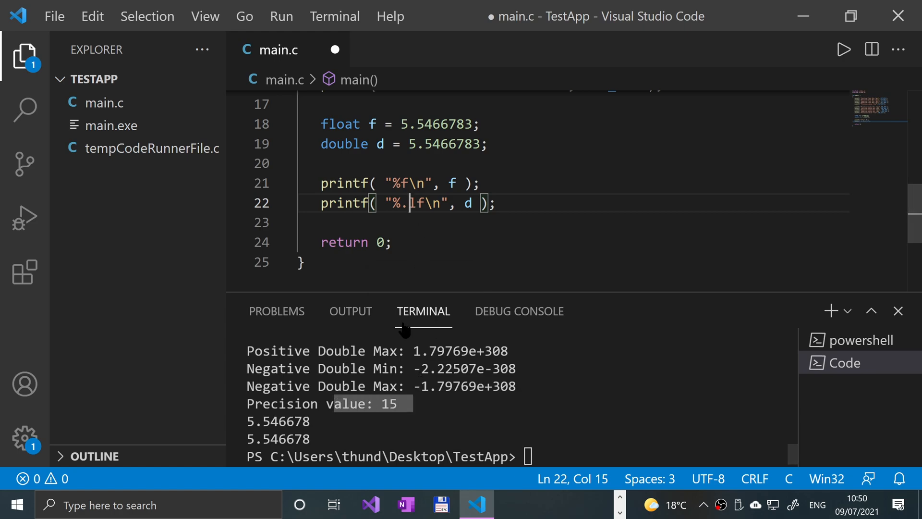
text(5)
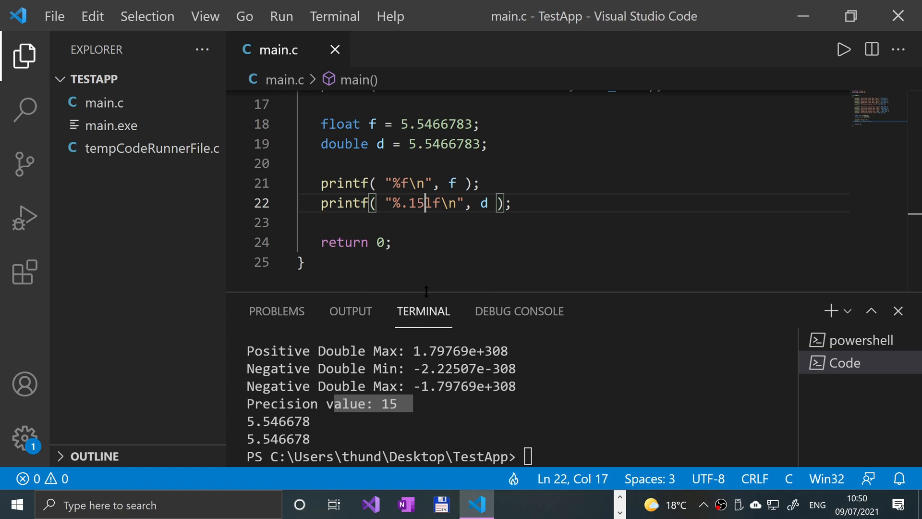
mouse_move(465, 262)
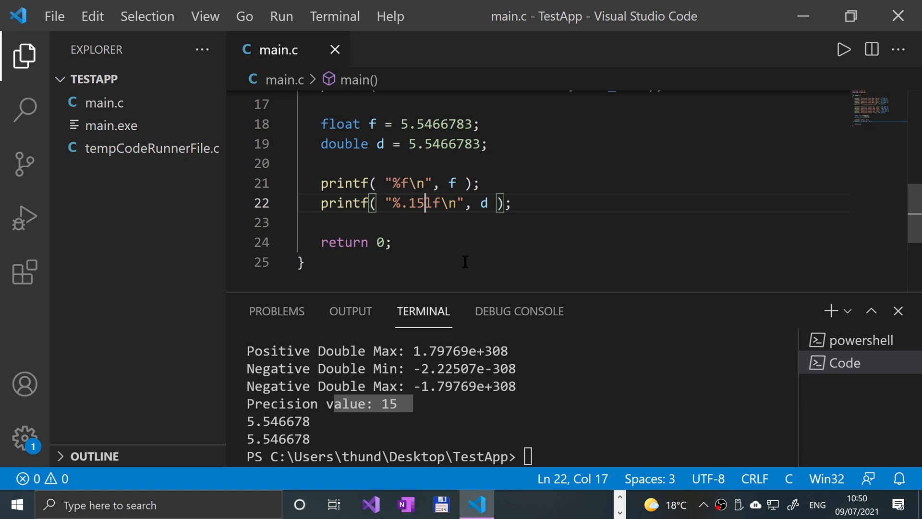
mouse_move(709, 159)
text(78876)
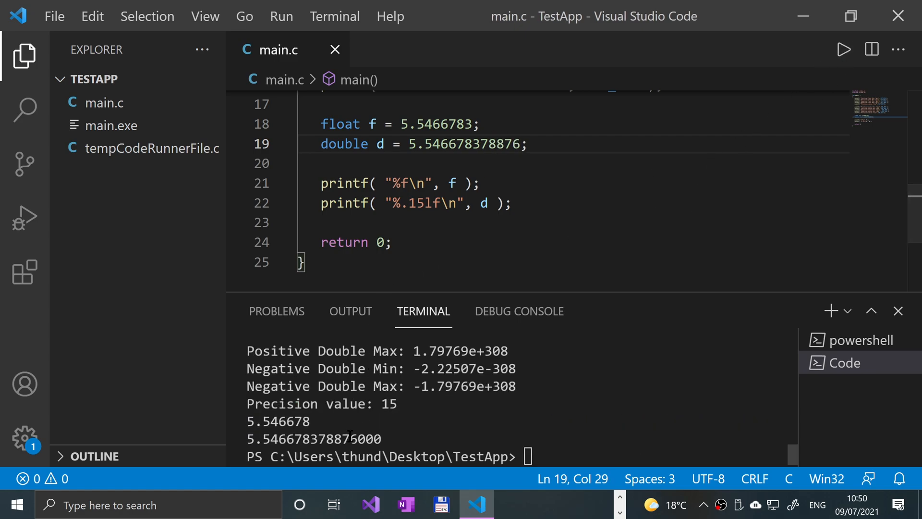
mouse_move(585, 337)
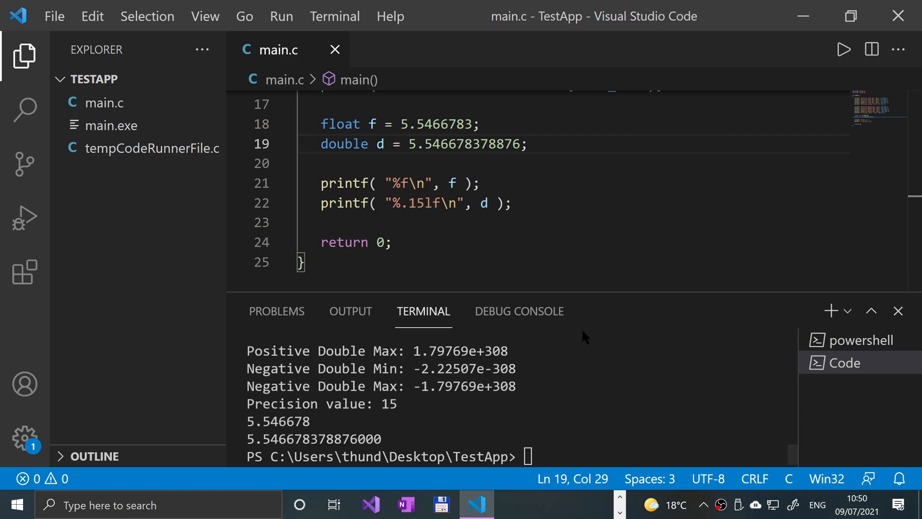
mouse_move(518, 311)
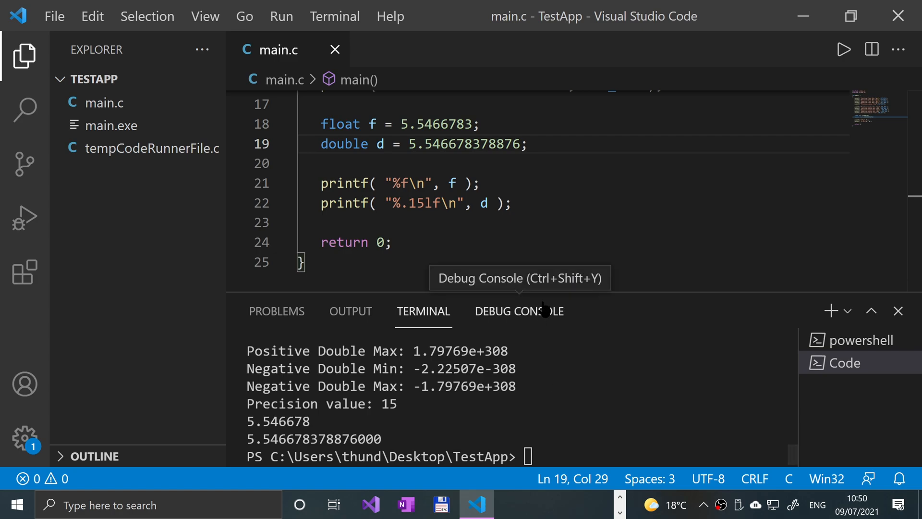
mouse_move(412, 183)
text(.15)
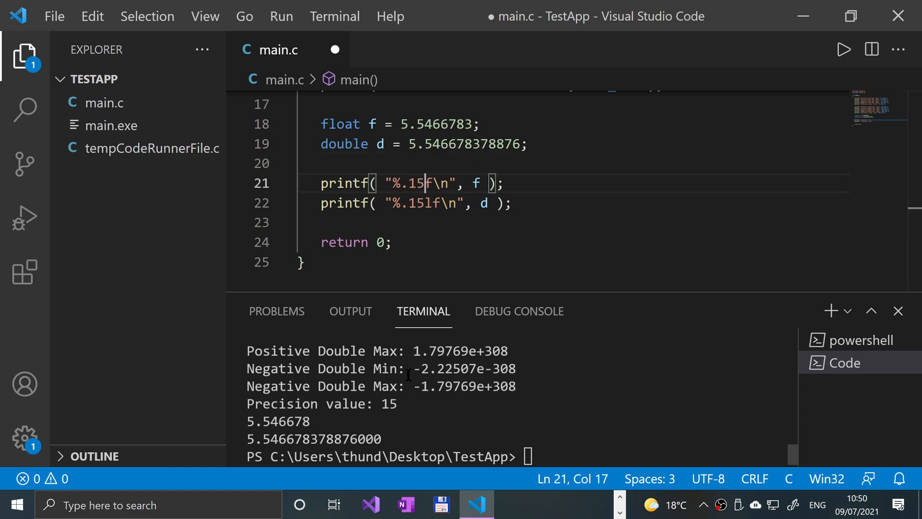
Save and run main.c, then revert the float's format to plain %f.
key(ctrl+s)
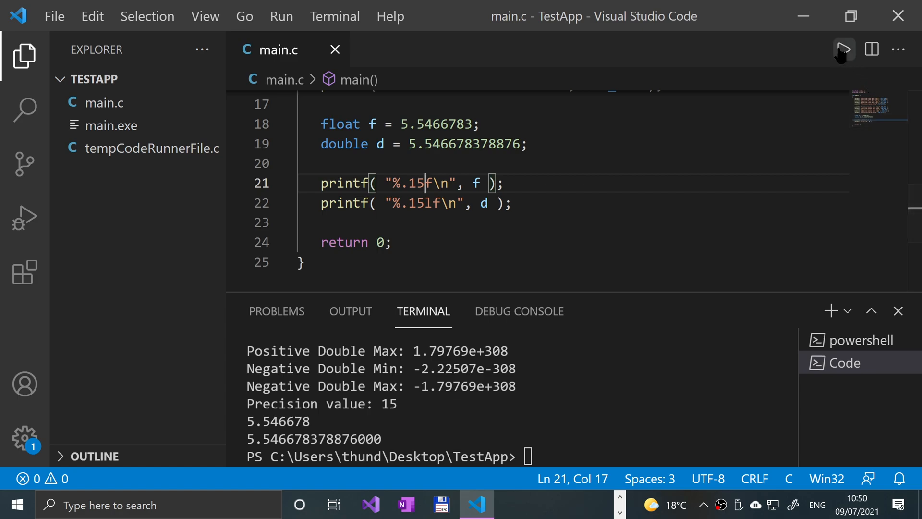
click(842, 49)
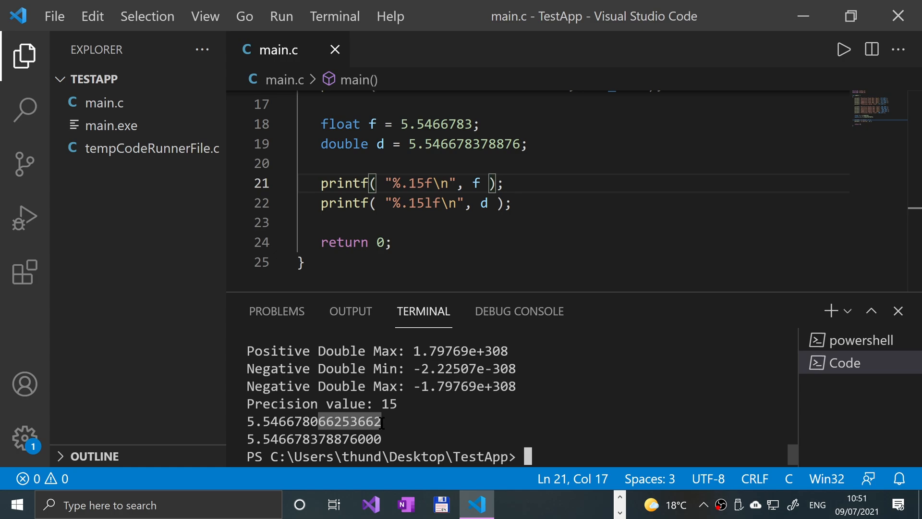
key(Backspace)
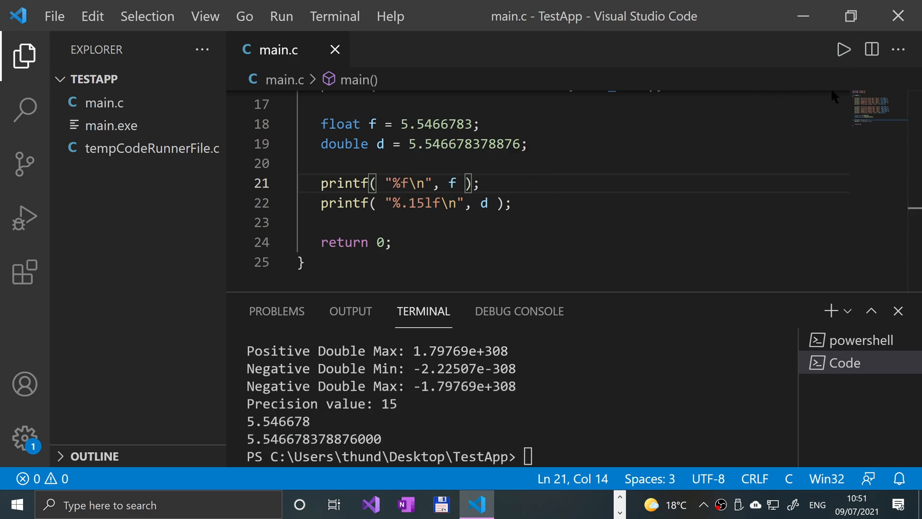
mouse_move(820, 127)
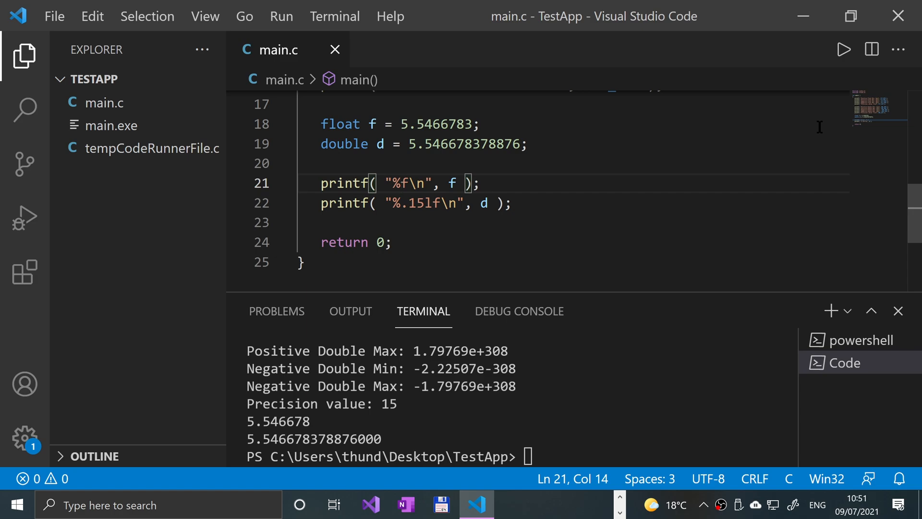
mouse_move(477, 204)
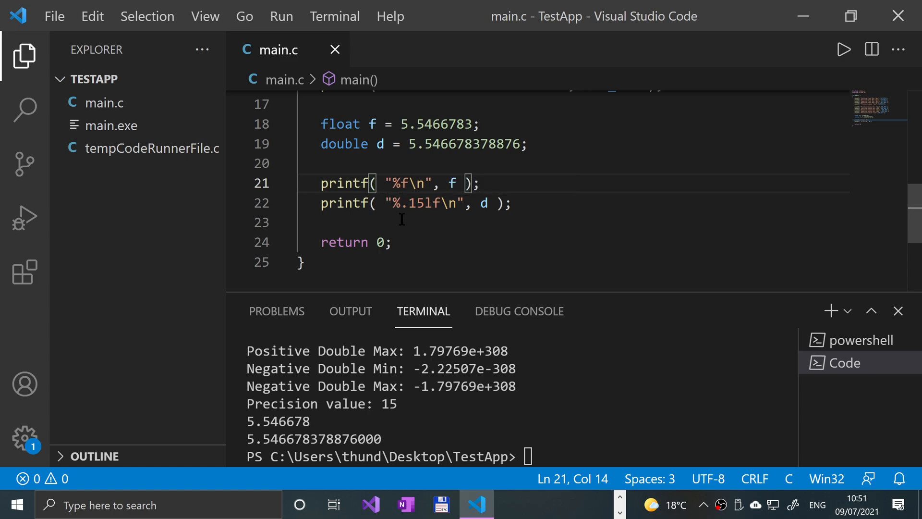
mouse_move(442, 206)
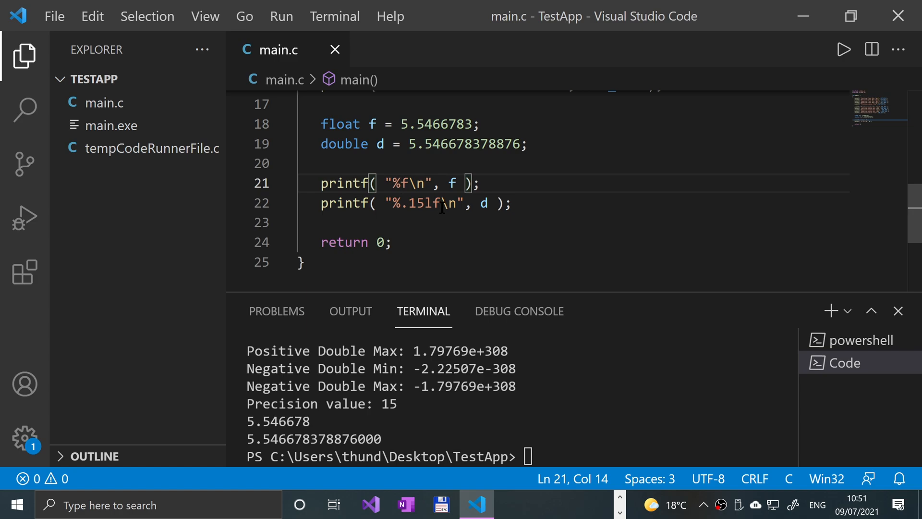
mouse_move(480, 178)
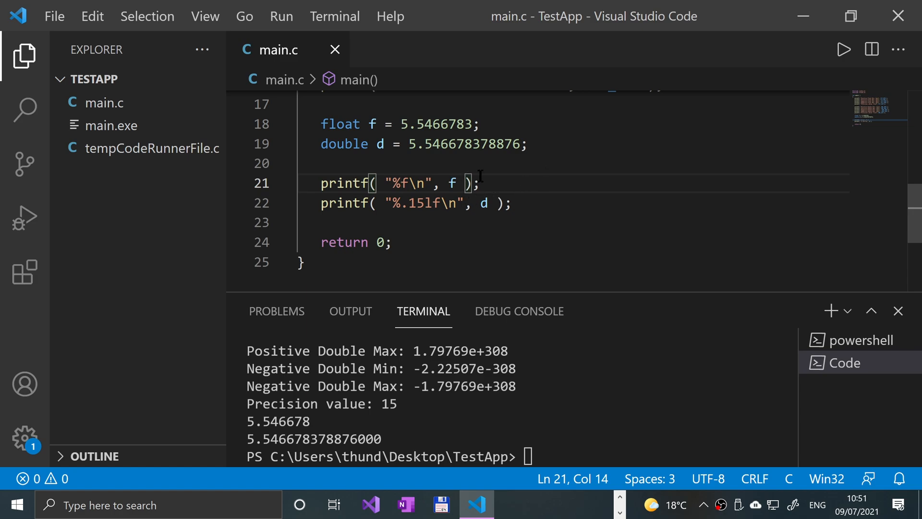